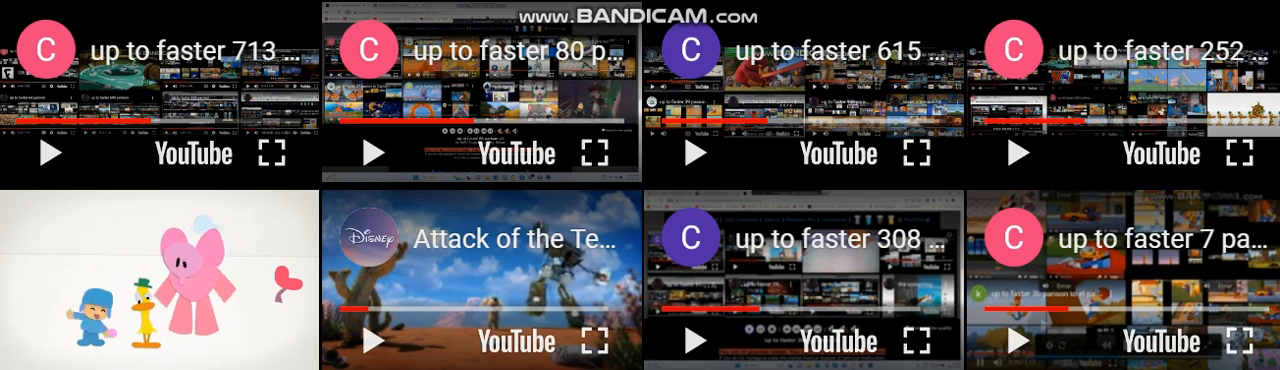
pyautogui.click(47, 153)
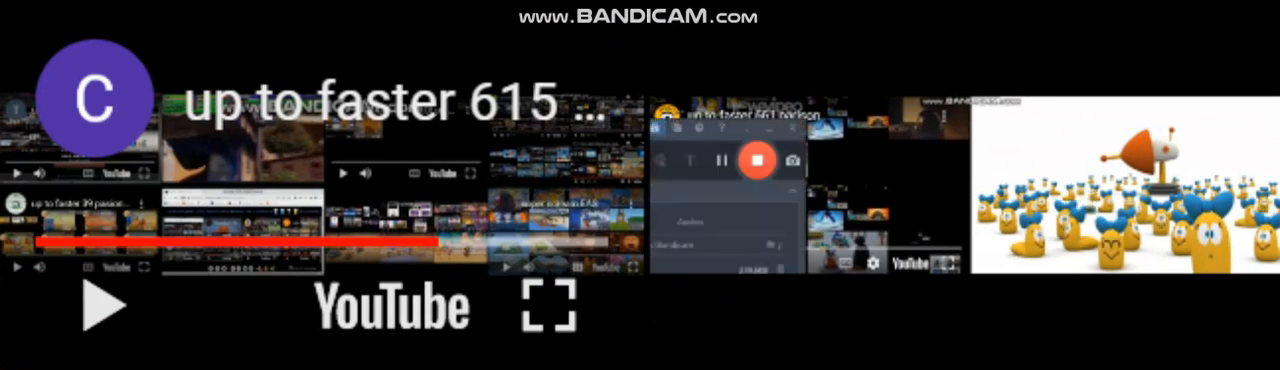
pyautogui.click(757, 161)
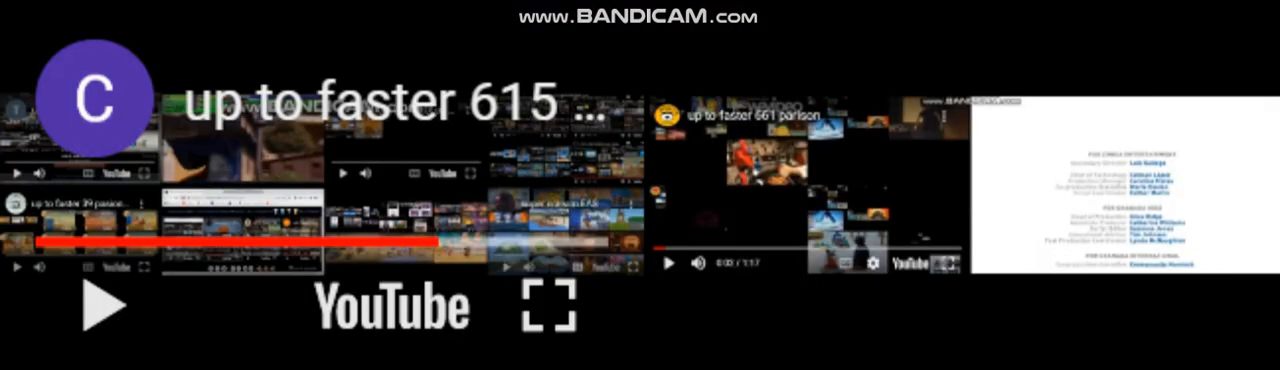